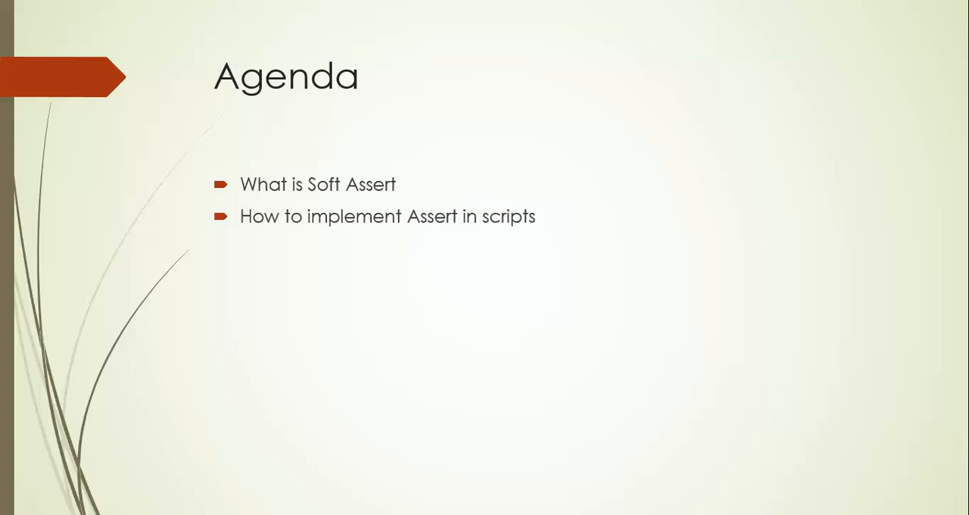
Advance the slideshow to the Soft Assert slide.
{"action": "key", "text": "Right"}
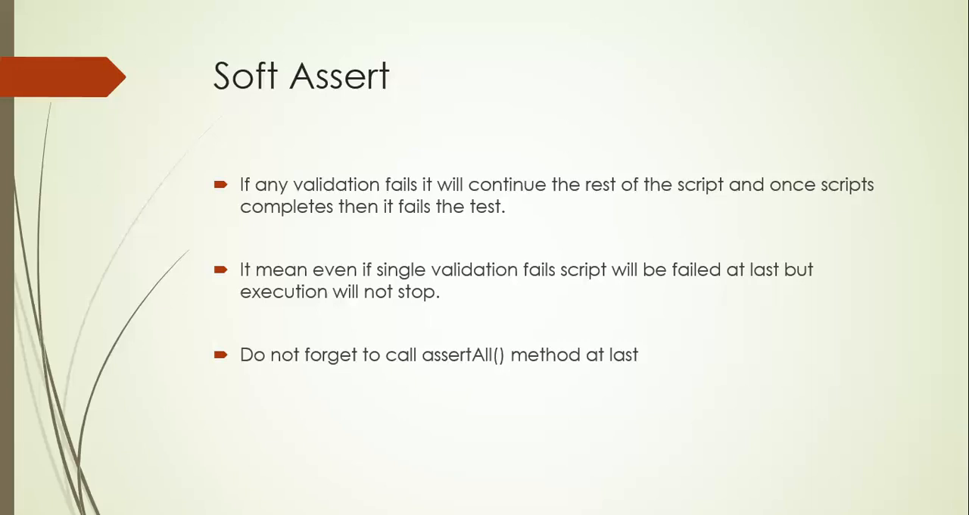
{"action": "mouse_move", "coordinate": [494, 271]}
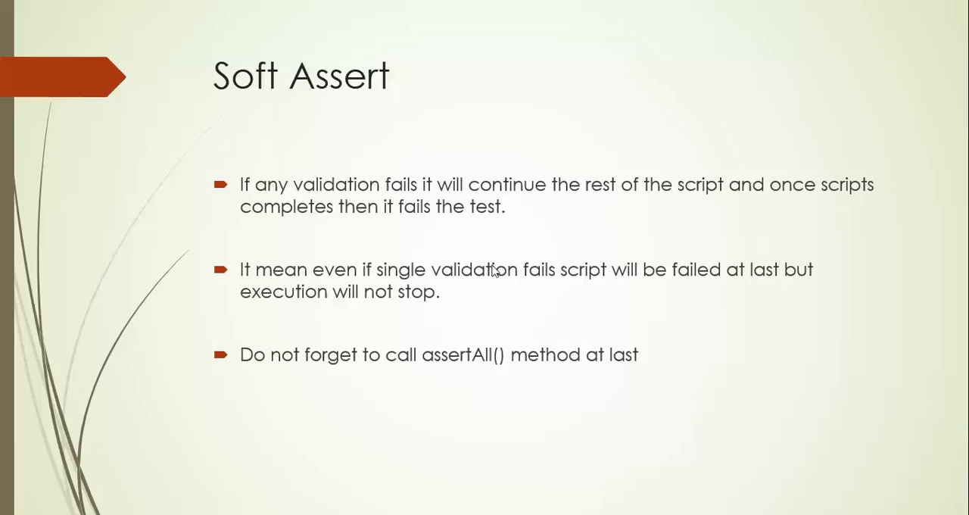
Create the class SoftAssertDemo in the AssertionDemo package from Eclipse's New Class wizard.
{"action": "key", "text": "alt+tab"}
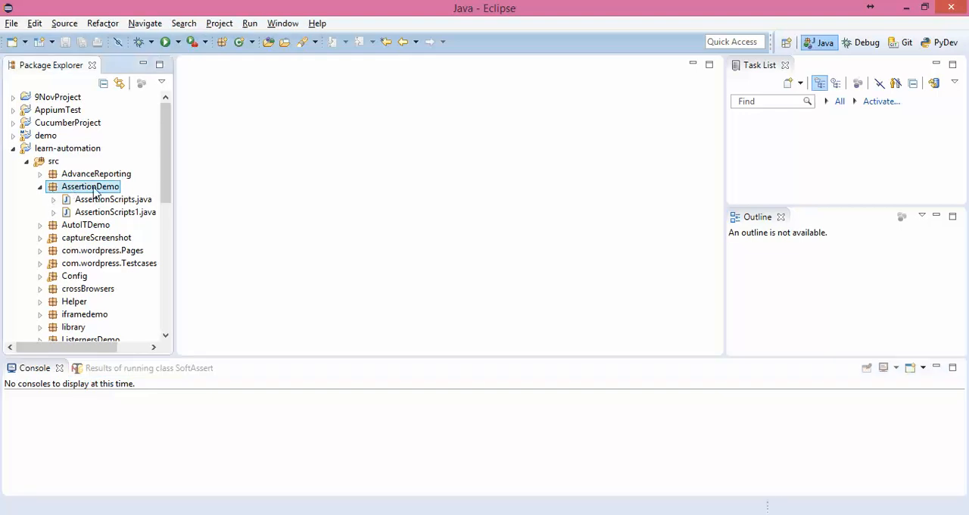
{"action": "left_click", "coordinate": [39, 188]}
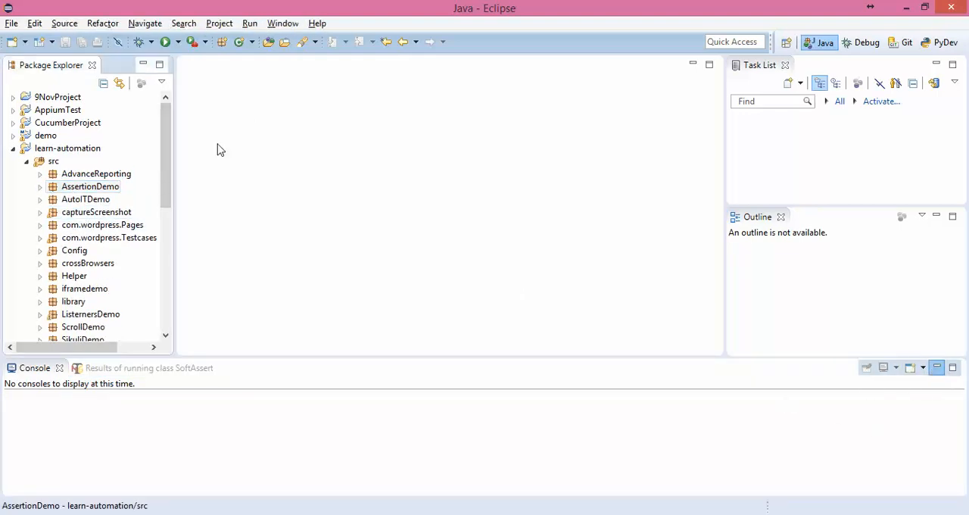
{"action": "right_click", "coordinate": [90, 187]}
{"action": "type", "text": "Soft"}
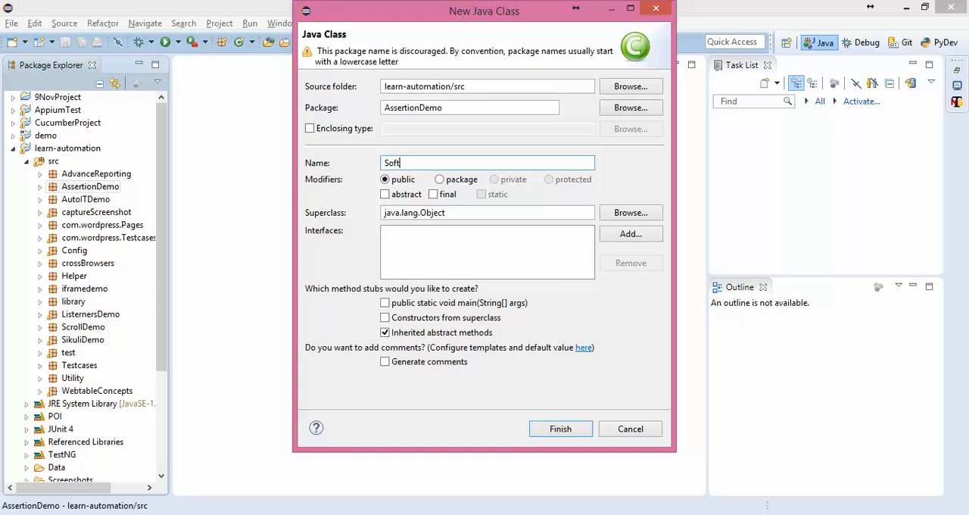
{"action": "type", "text": "AssertDemo"}
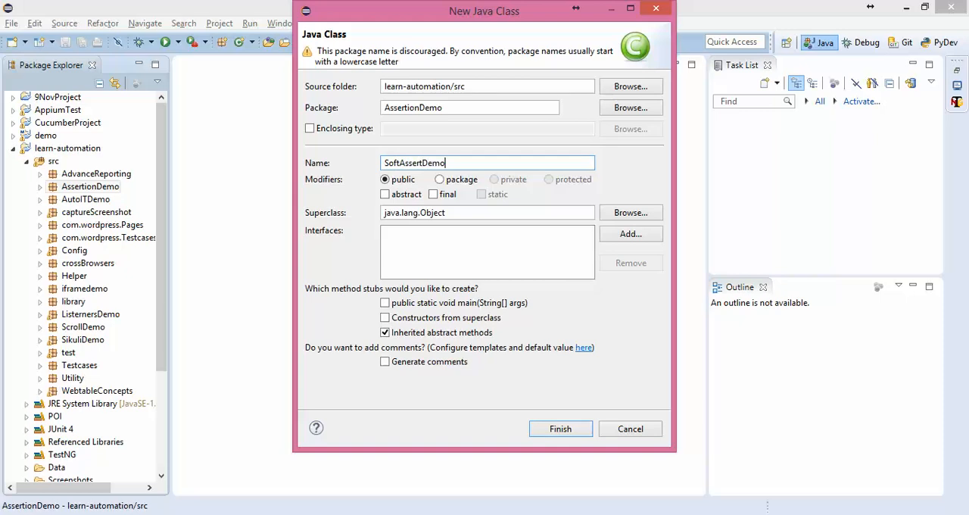
{"action": "left_click", "coordinate": [560, 429]}
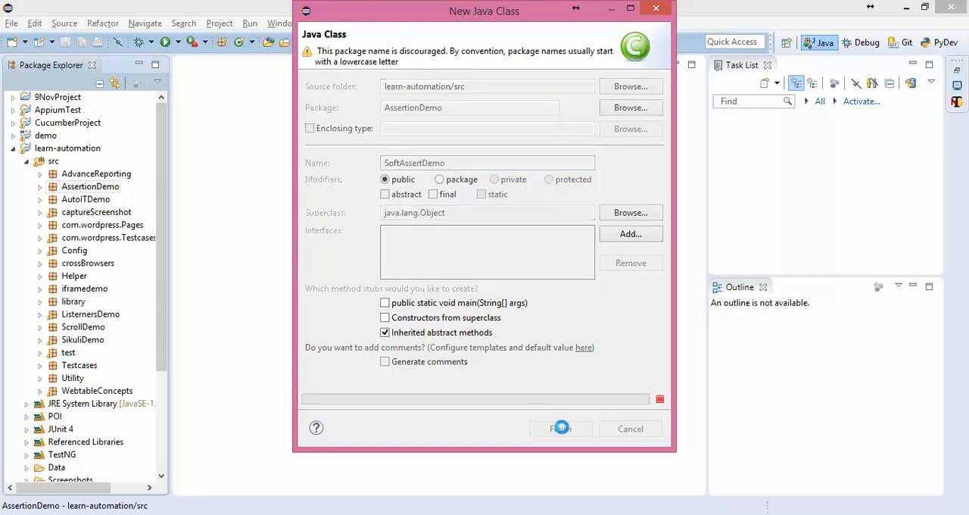
{"action": "left_click", "coordinate": [561, 428]}
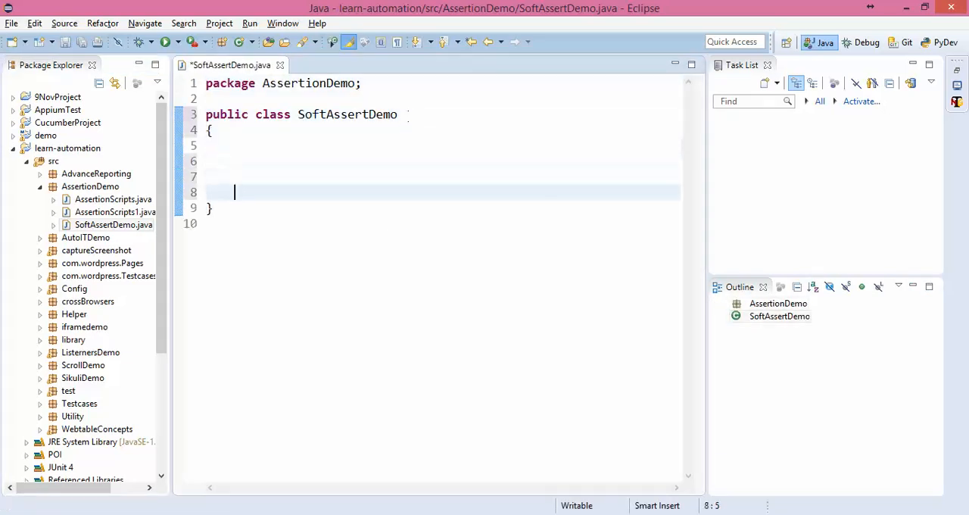
{"action": "type", "text": "public"}
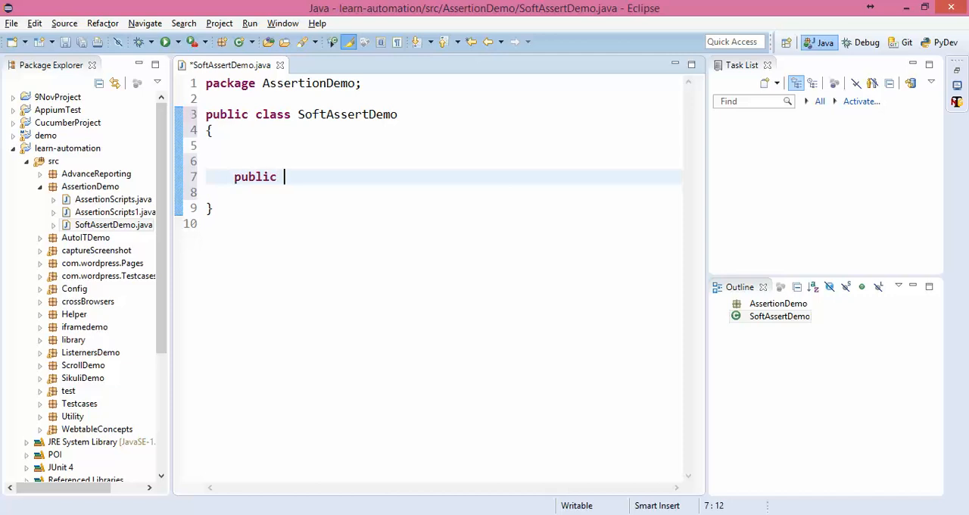
{"action": "type", "text": "void testG"}
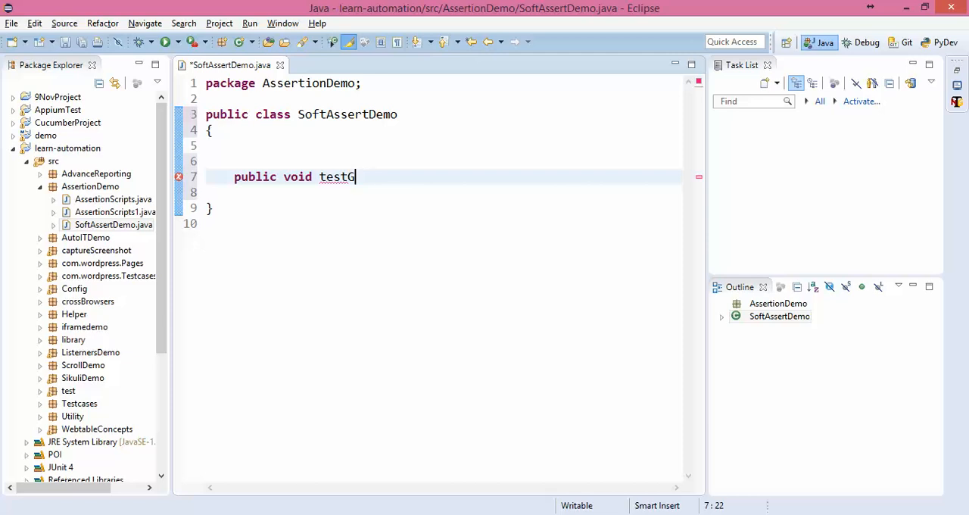
{"action": "type", "text": "oft()"}
{"action": "left_click", "coordinate": [443, 192]}
{"action": "type", "text": "{"}
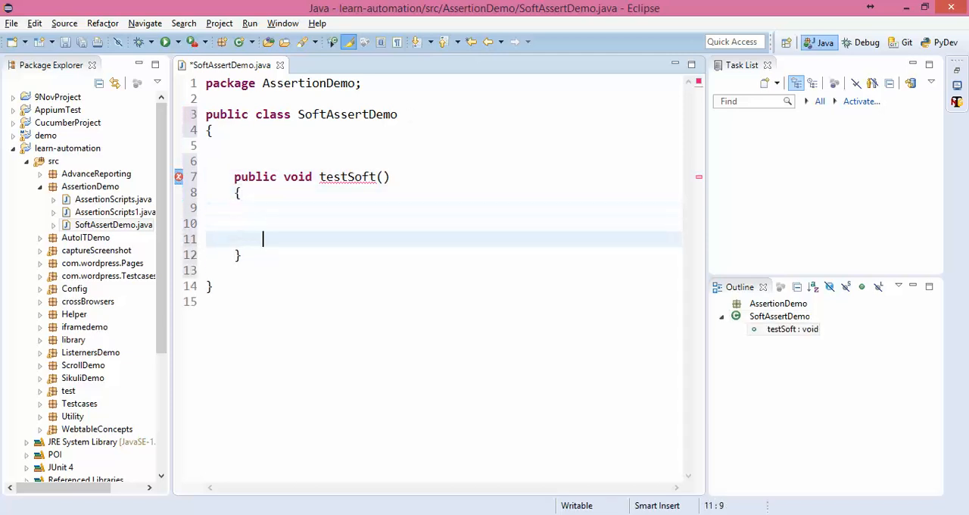
{"action": "type", "text": "@"}
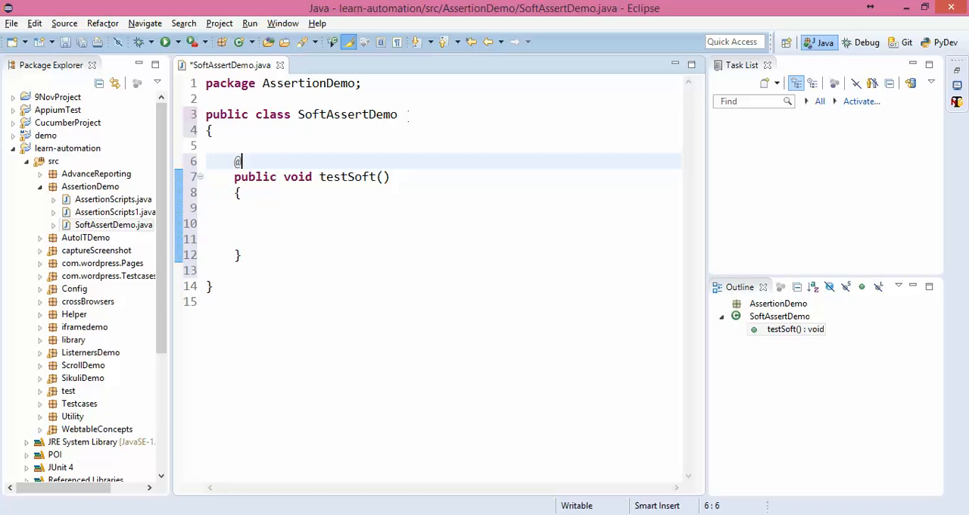
{"action": "type", "text": "Test"}
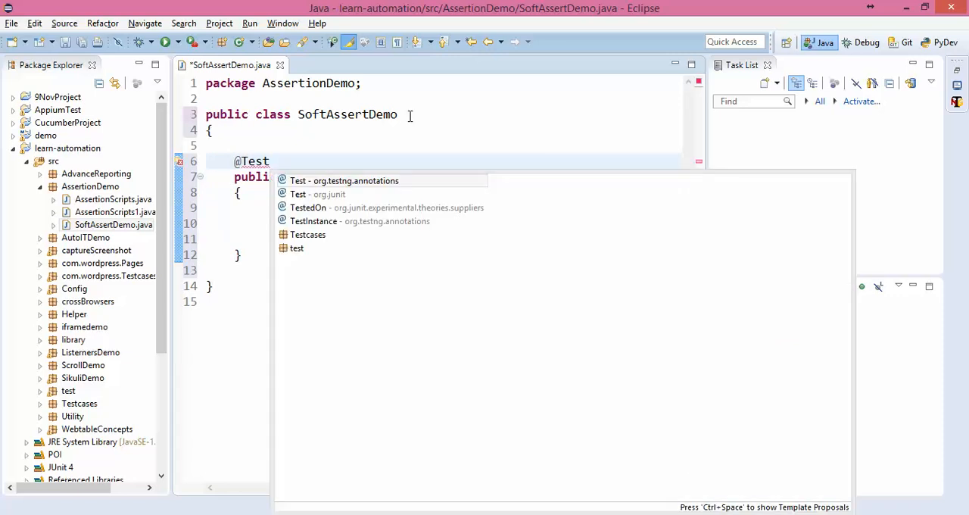
{"action": "left_click", "coordinate": [343, 180]}
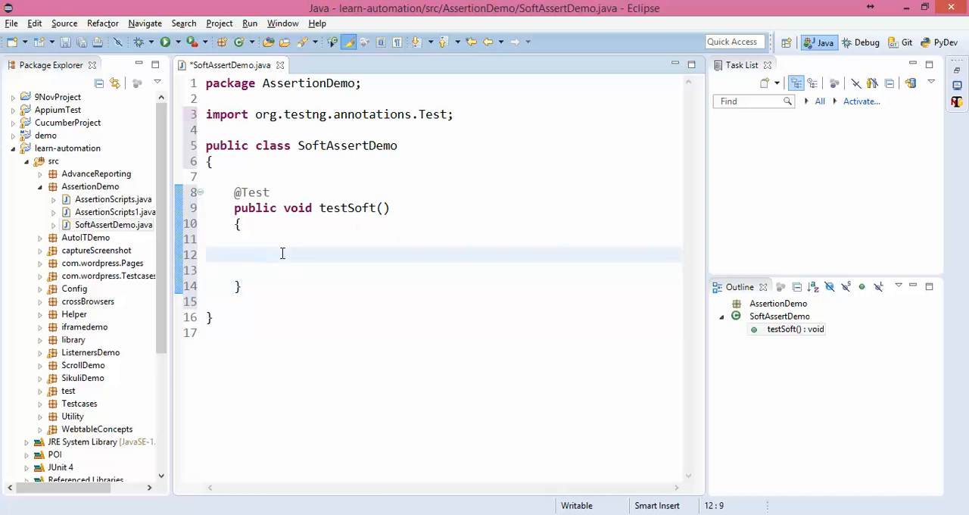
Declare SoftAssert assertion = new SoftAssert() in testSoft and import TestNG's SoftAssert.
{"action": "type", "text": "SoftAssert a"}
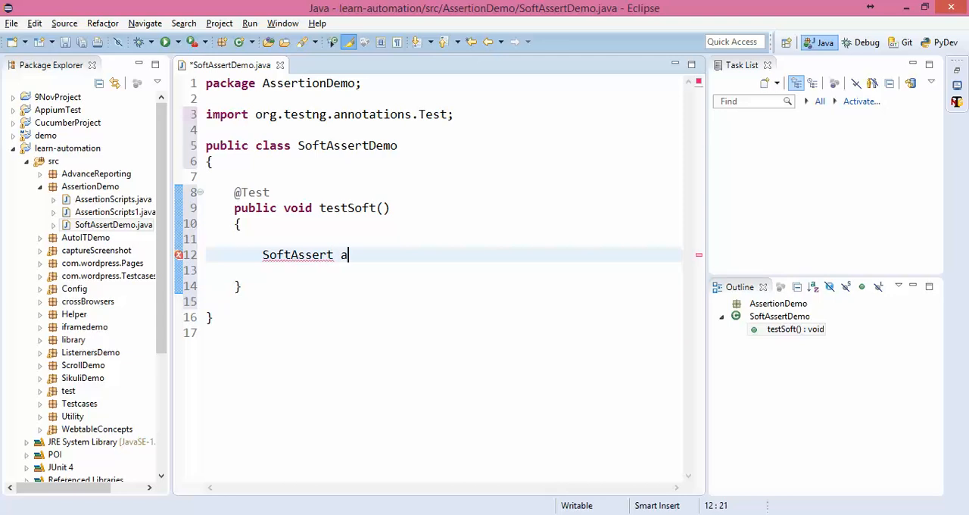
{"action": "type", "text": "ss"}
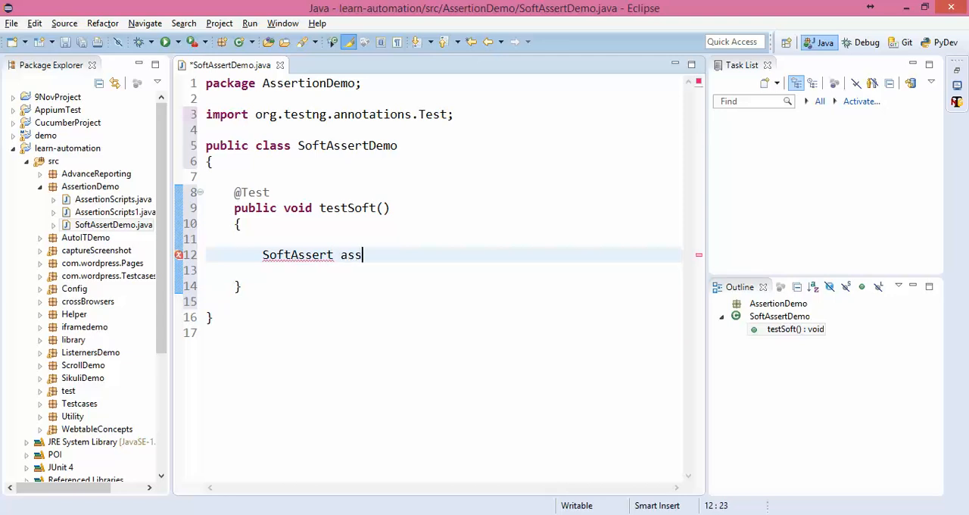
{"action": "type", "text": "ert"}
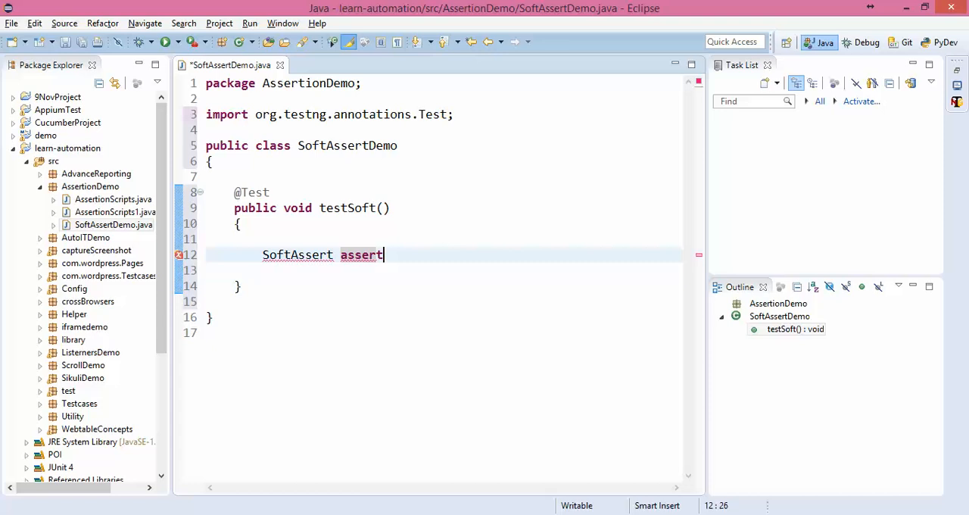
{"action": "type", "text": "ion=new"}
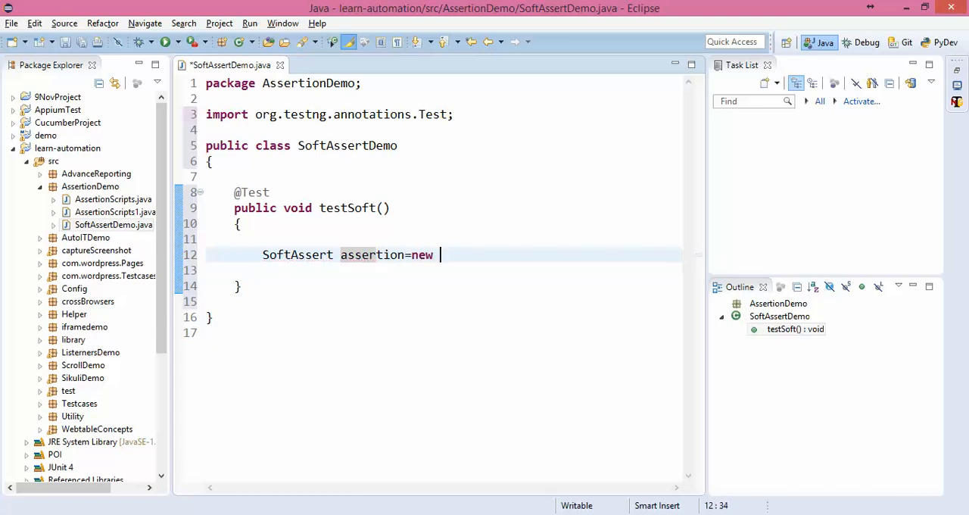
{"action": "type", "text": "SoftAssert("}
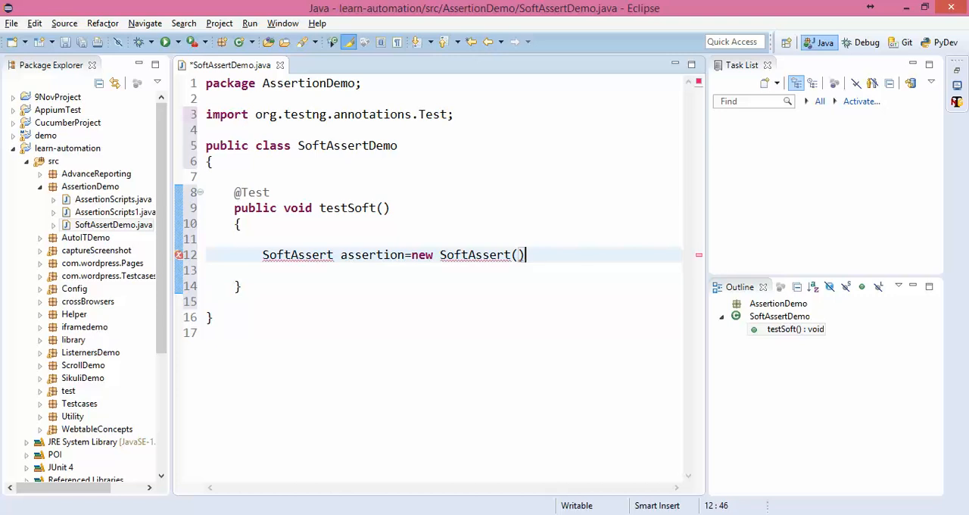
{"action": "type", "text": ";"}
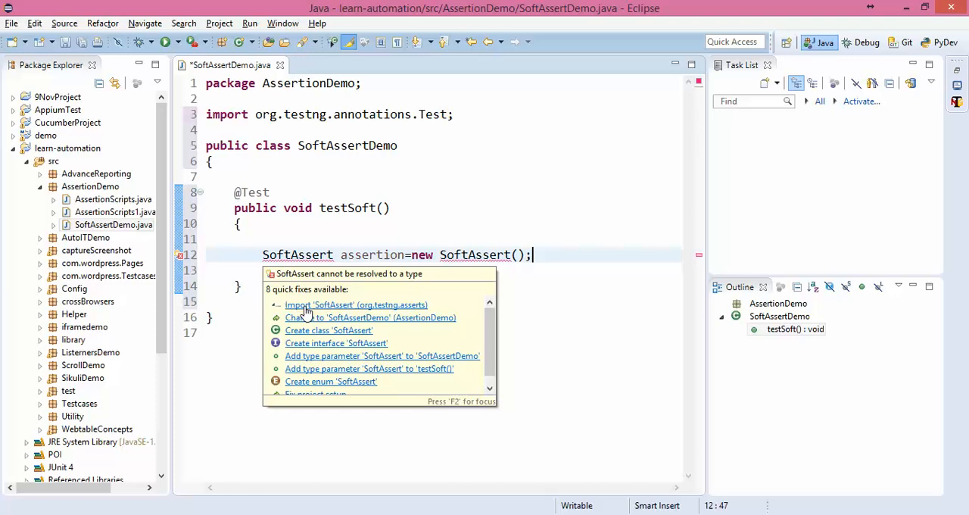
{"action": "mouse_move", "coordinate": [324, 309]}
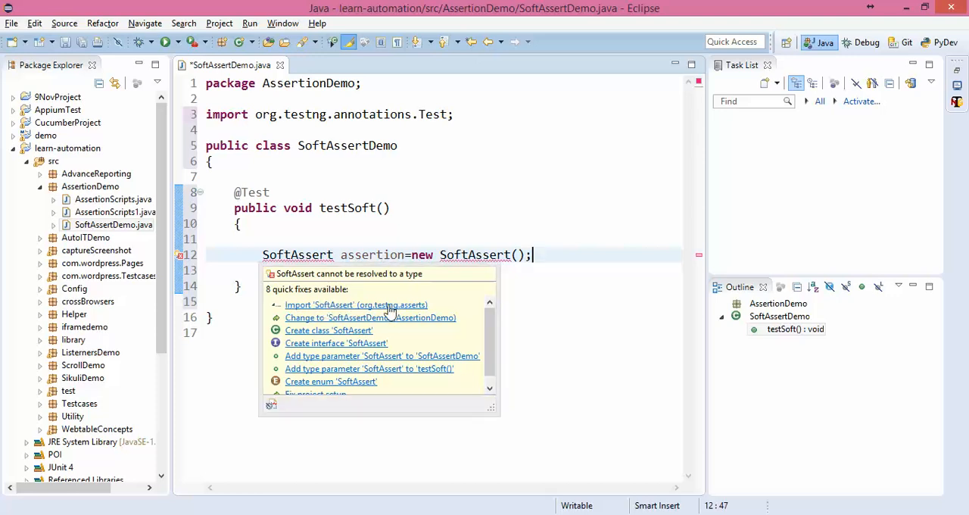
{"action": "left_click", "coordinate": [356, 305]}
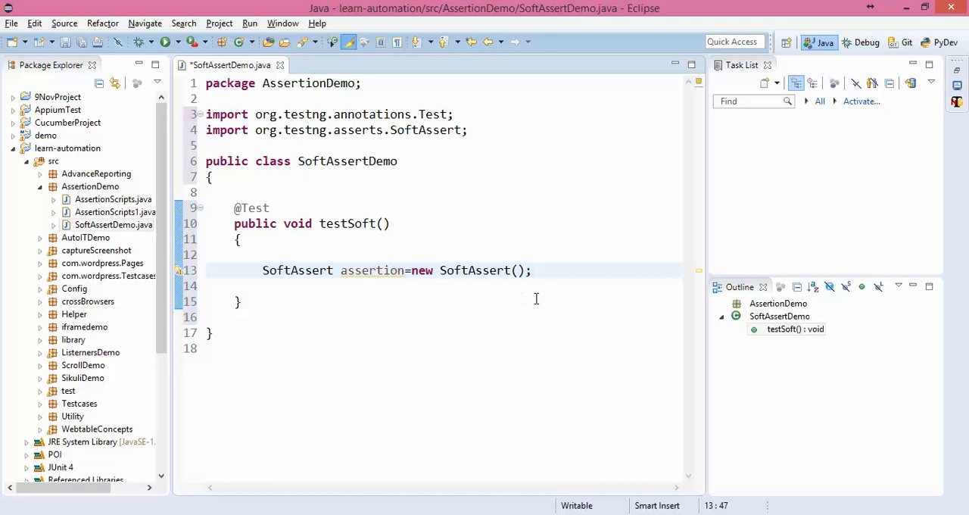
Add assertion.assertEquals(12, 13) and assertion.assertAll() to testSoft and save the file.
{"action": "type", "text": "assert"}
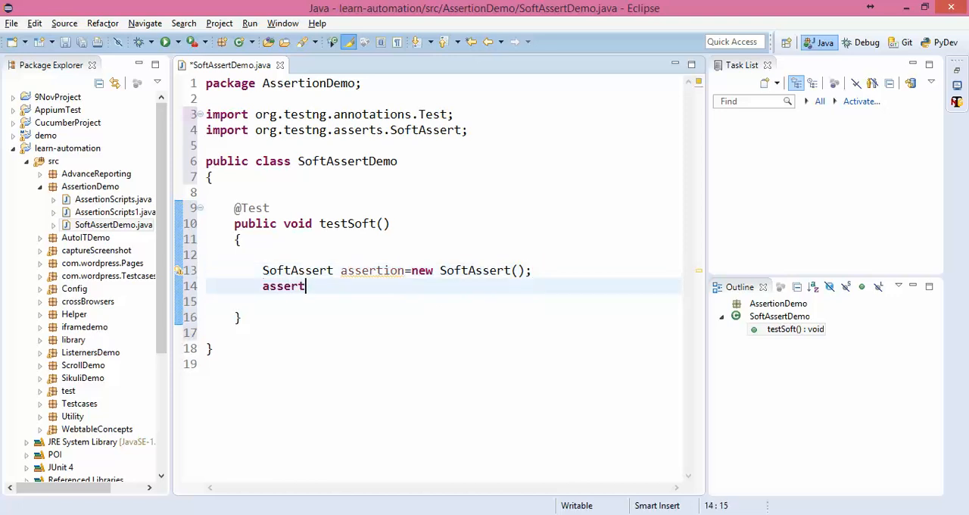
{"action": "type", "text": "tio"}
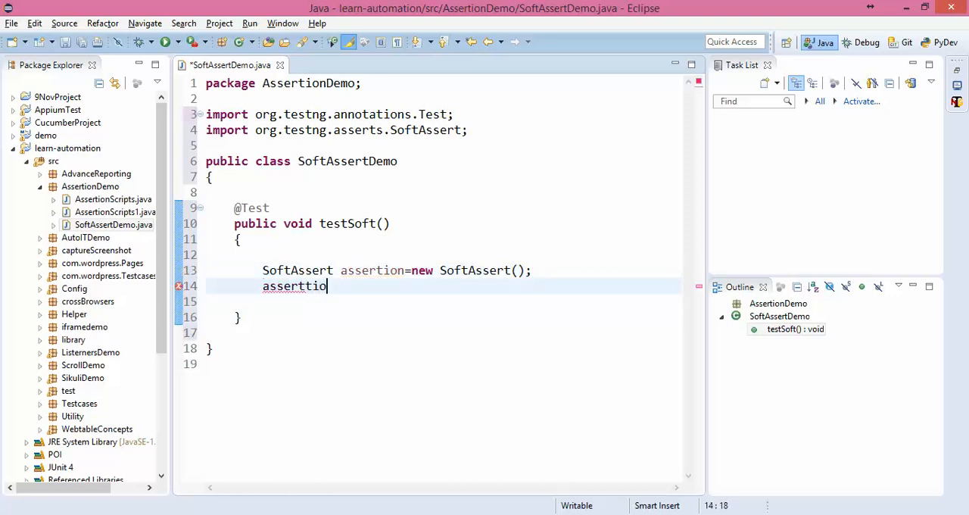
{"action": "type", "text": "assertion."}
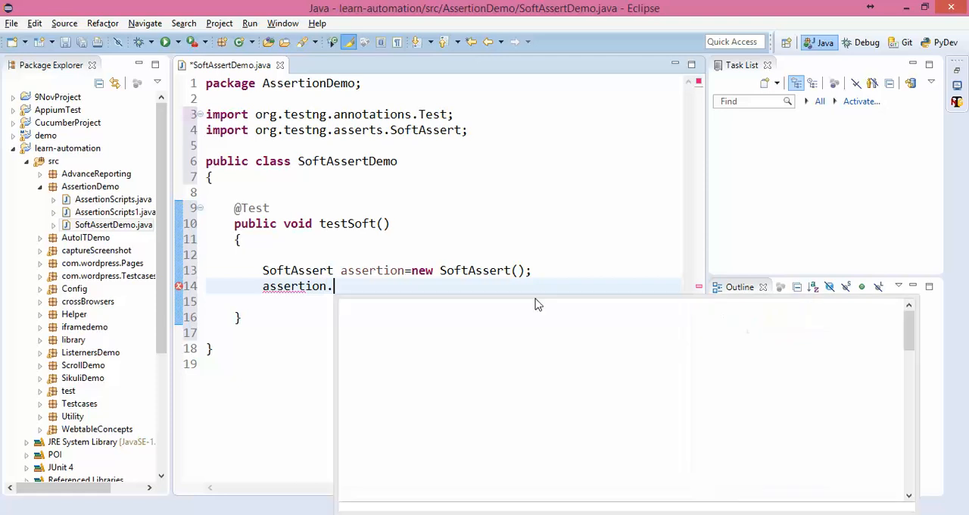
{"action": "type", "text": "assert"}
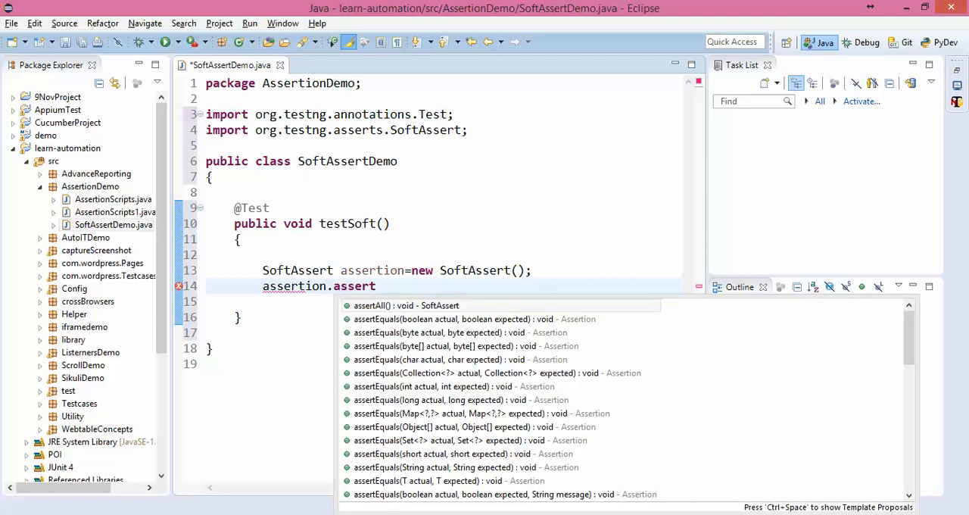
{"action": "type", "text": "Equals(actual, expected);"}
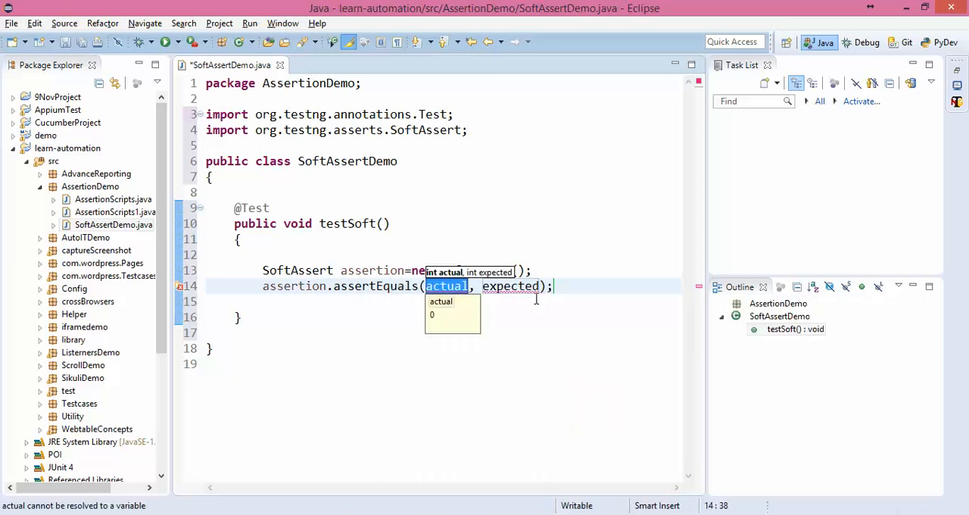
{"action": "type", "text": "12, 14"}
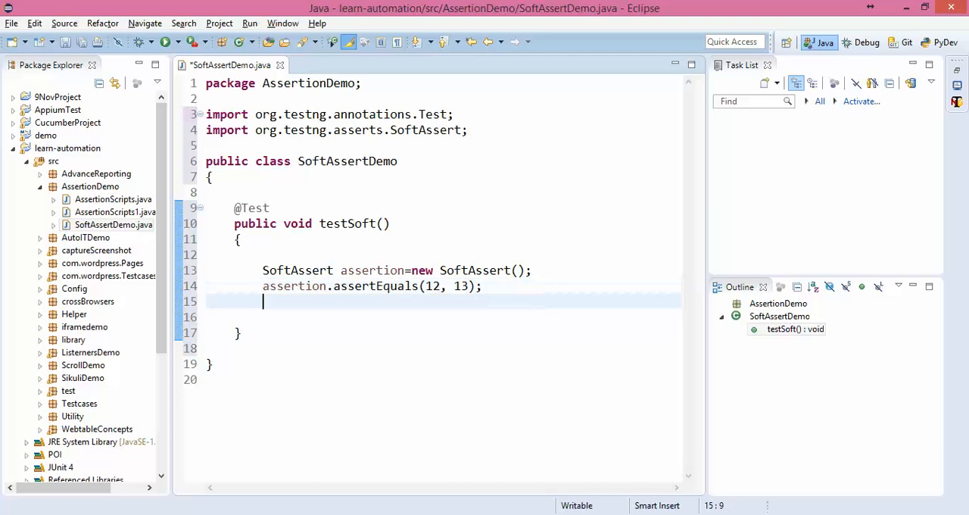
{"action": "type", "text": "asser"}
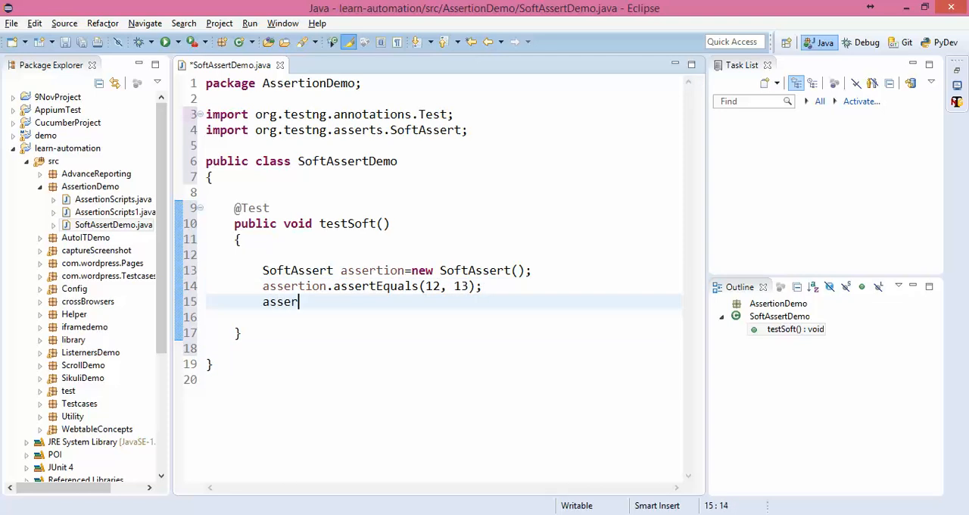
{"action": "type", "text": "t"}
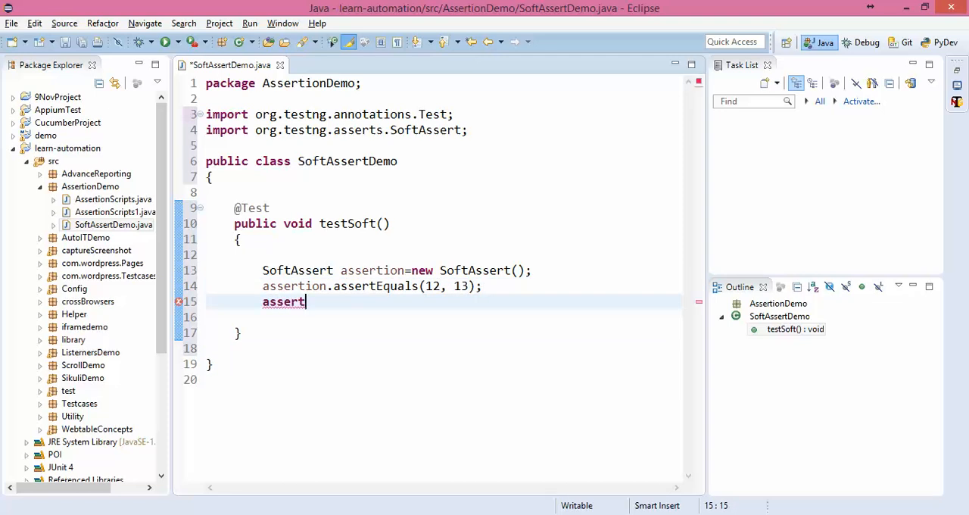
{"action": "type", "text": "ion.assertAll();"}
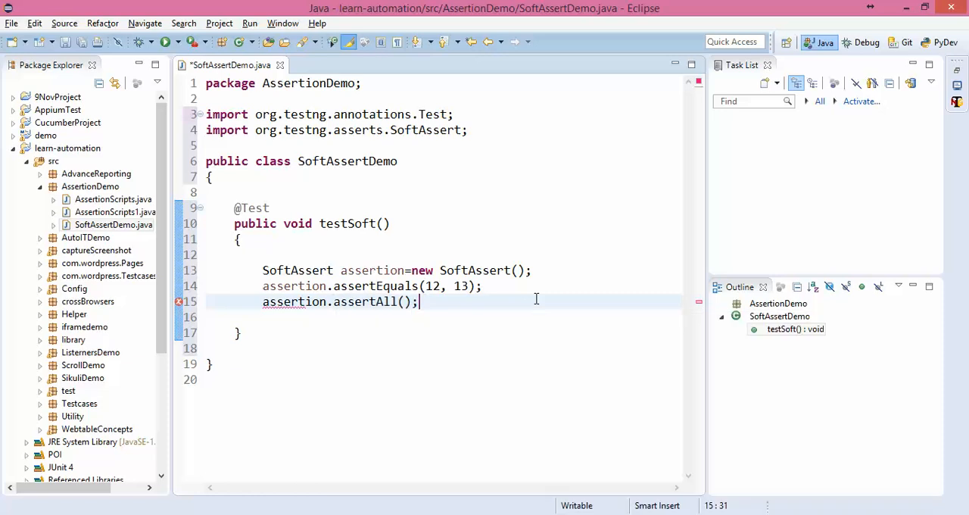
{"action": "key", "text": "ctrl+s"}
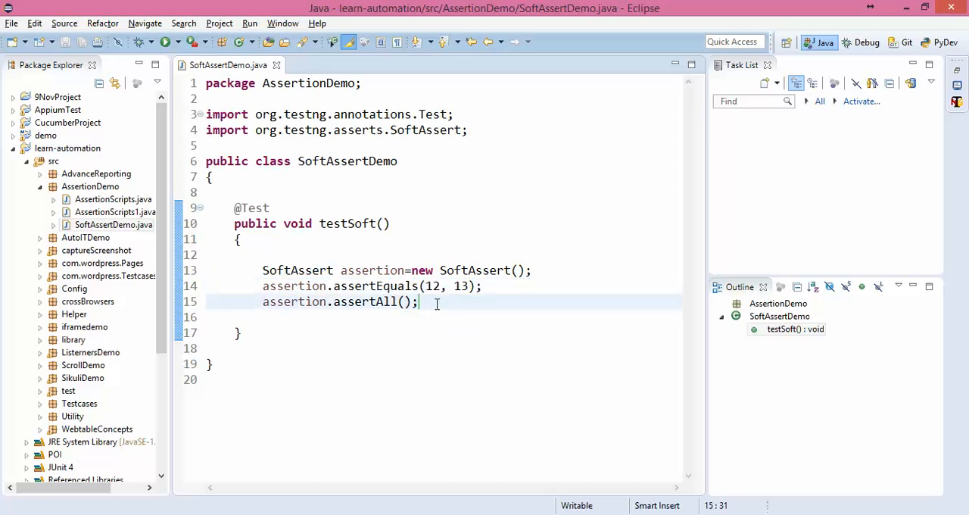
{"action": "left_click", "coordinate": [532, 269]}
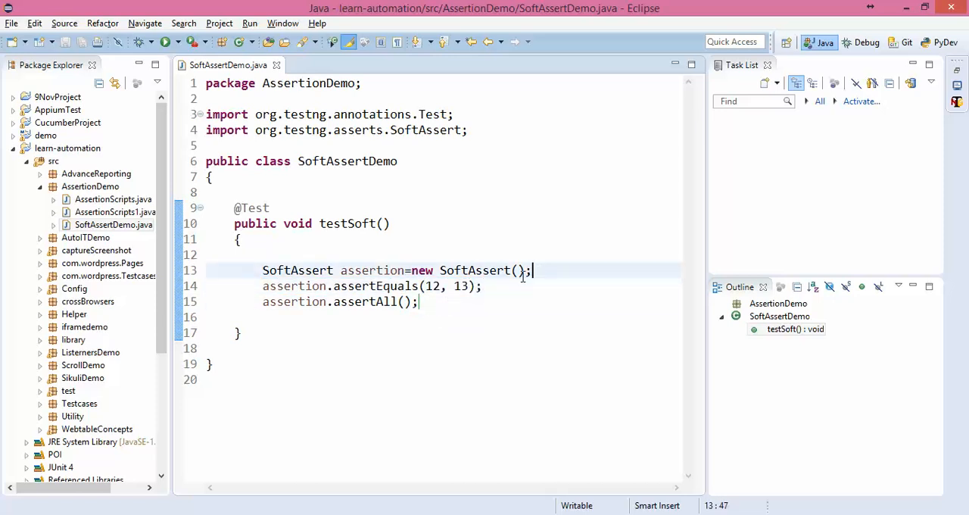
Print "Test 1 Started" before assertEquals and "Test Completes" after it using syso templates.
{"action": "type", "text": "Syso"}
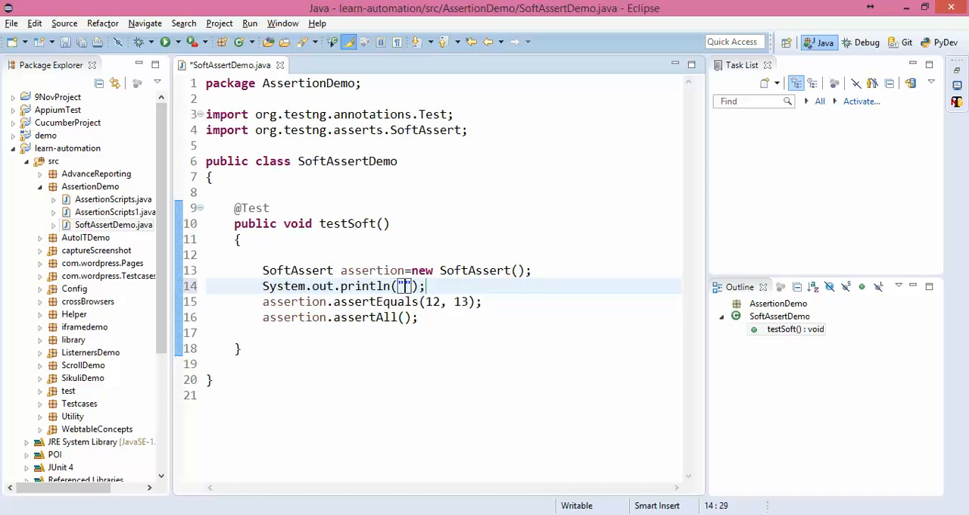
{"action": "type", "text": "Test 1 Started"}
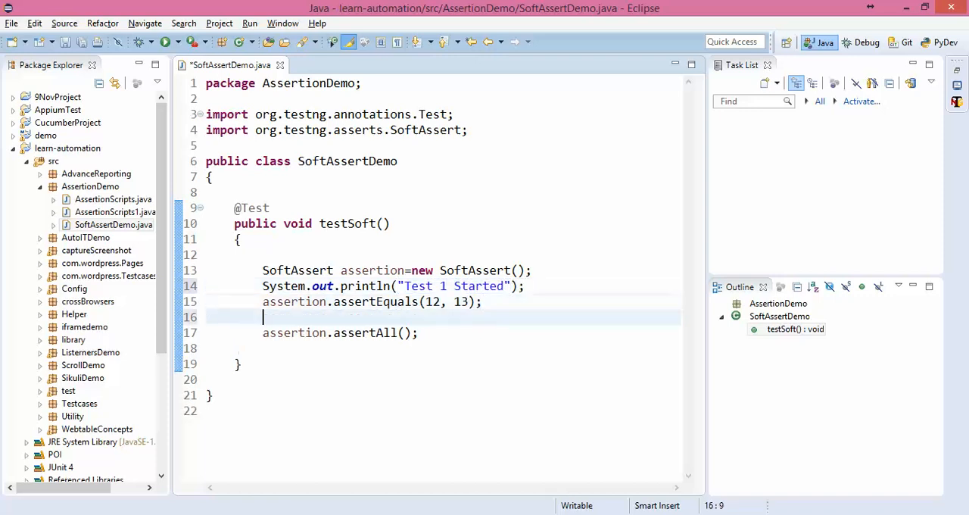
{"action": "type", "text": "Syso"}
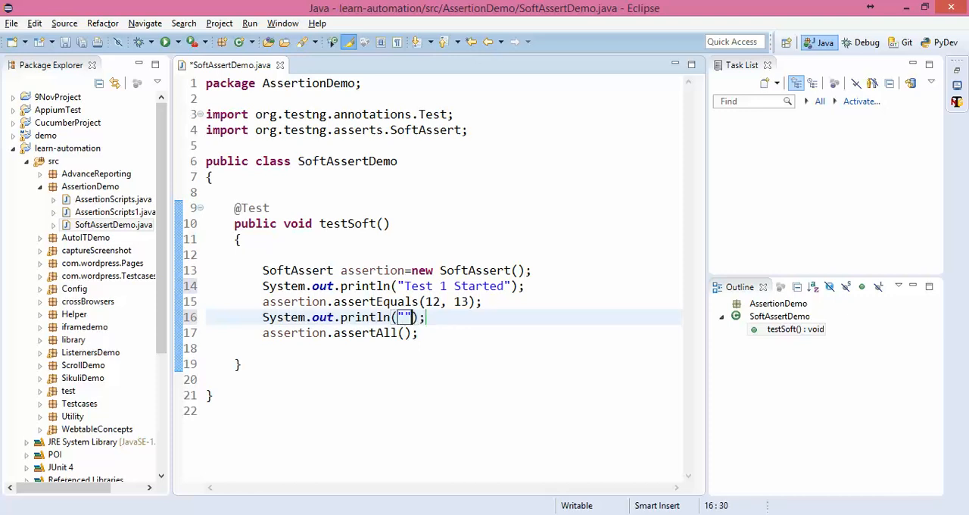
{"action": "type", "text": "Test C"}
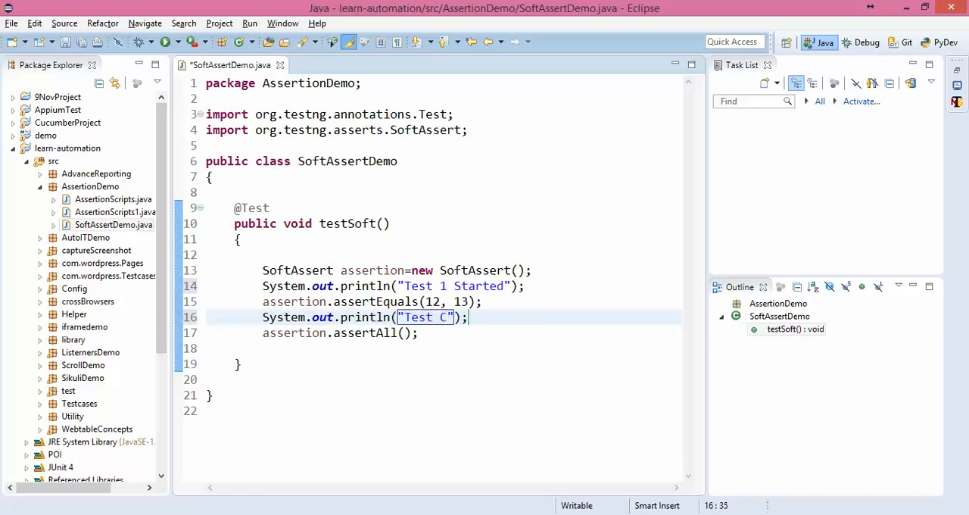
{"action": "type", "text": "omplete"}
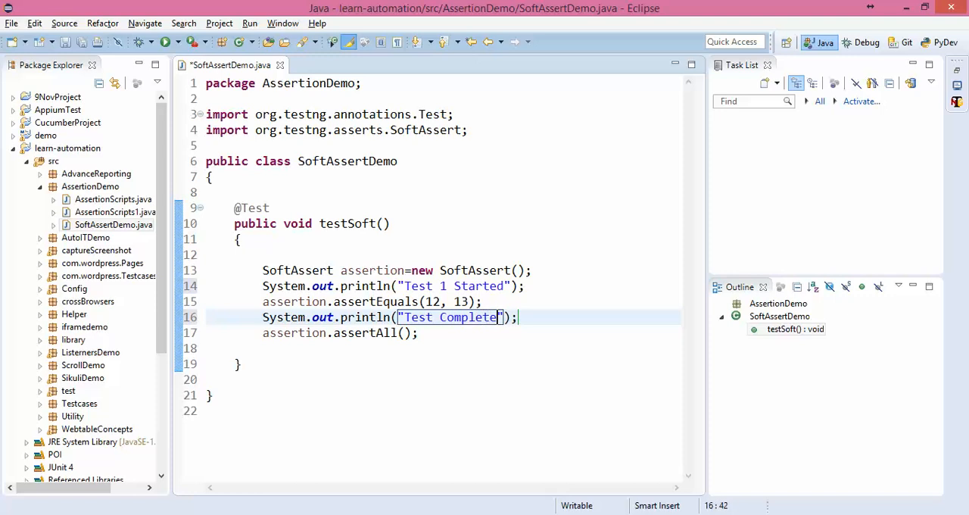
{"action": "type", "text": "s"}
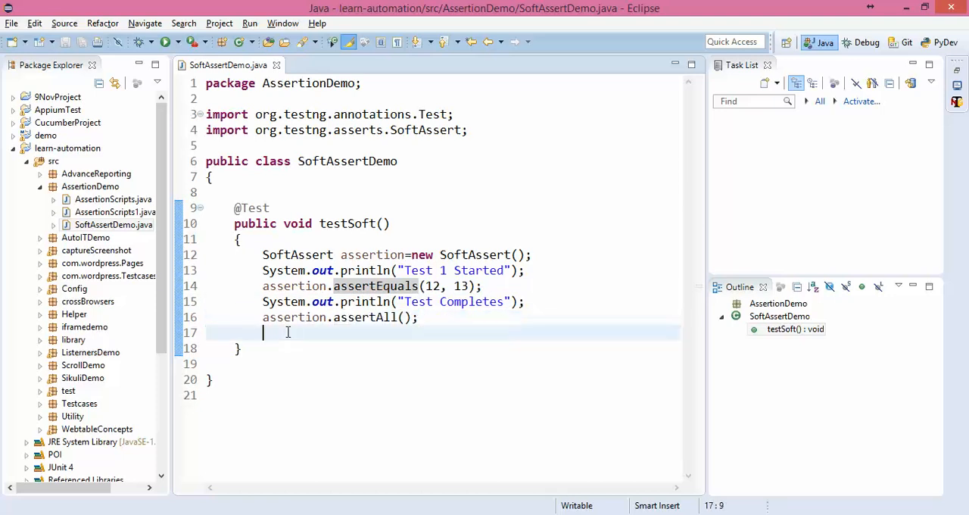
Duplicate testSoft as testHardAssert using Assert.assertEquals(12, 13) with no SoftAssert lines.
{"action": "left_click_drag", "start_coordinate": [235, 207], "coordinate": [240, 348]}
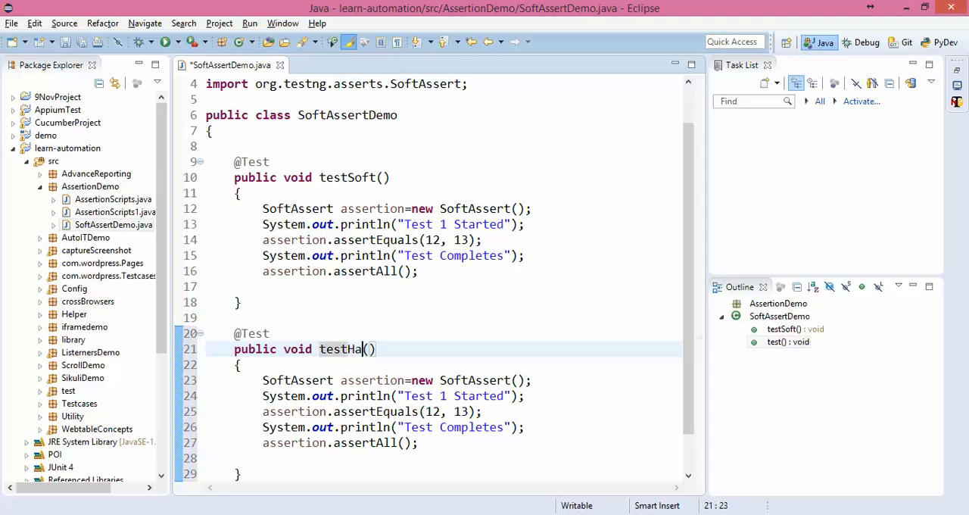
{"action": "type", "text": "rdAssert"}
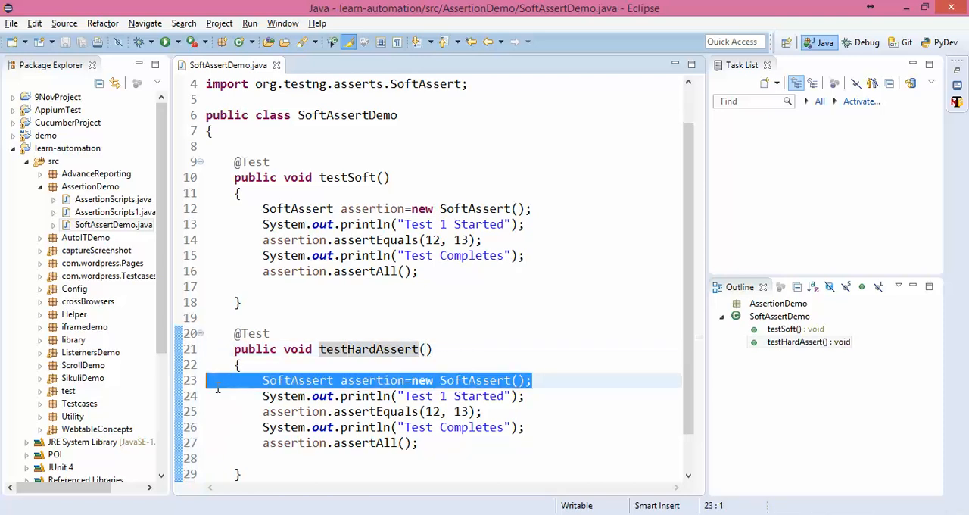
{"action": "key", "text": "Delete"}
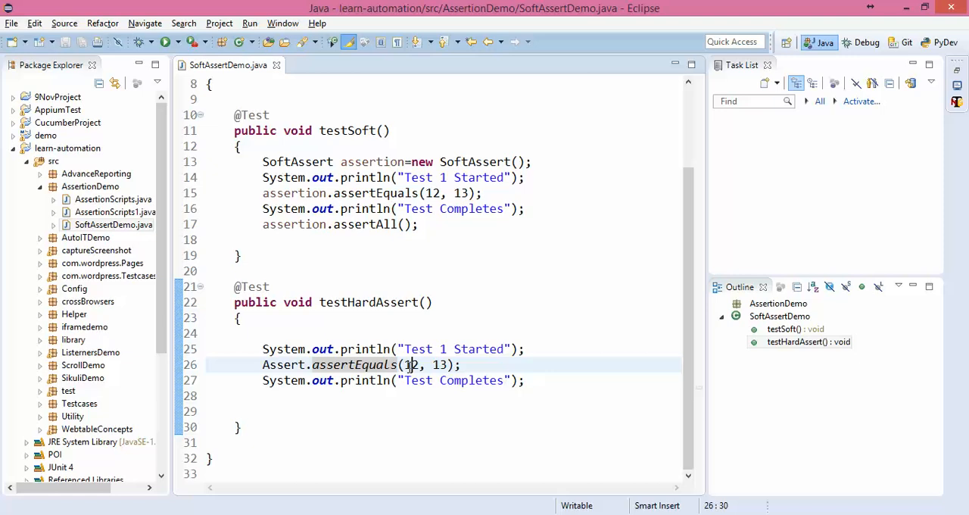
Relabel prints to "Test 1 Completes", "Test 2 Started" and "Test 2 Completes".
{"action": "double_click", "coordinate": [439, 365]}
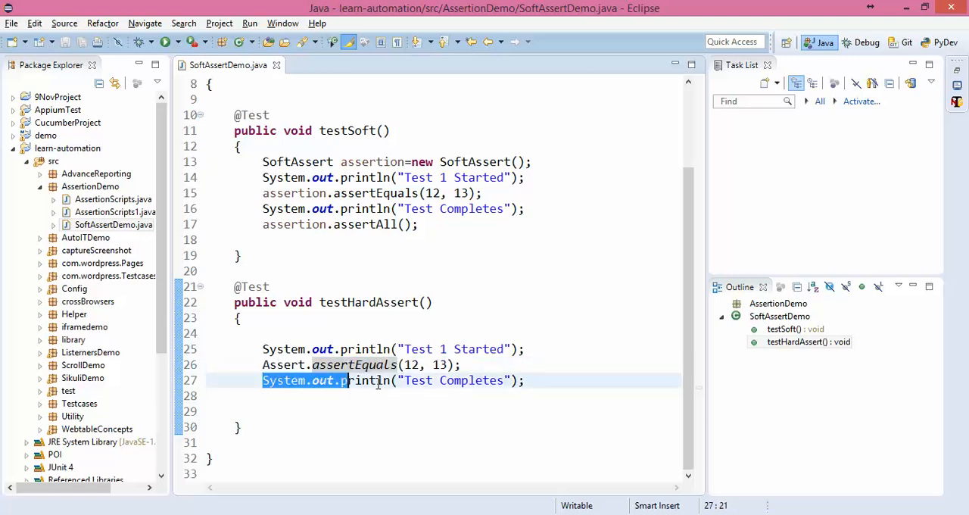
{"action": "left_click", "coordinate": [524, 380]}
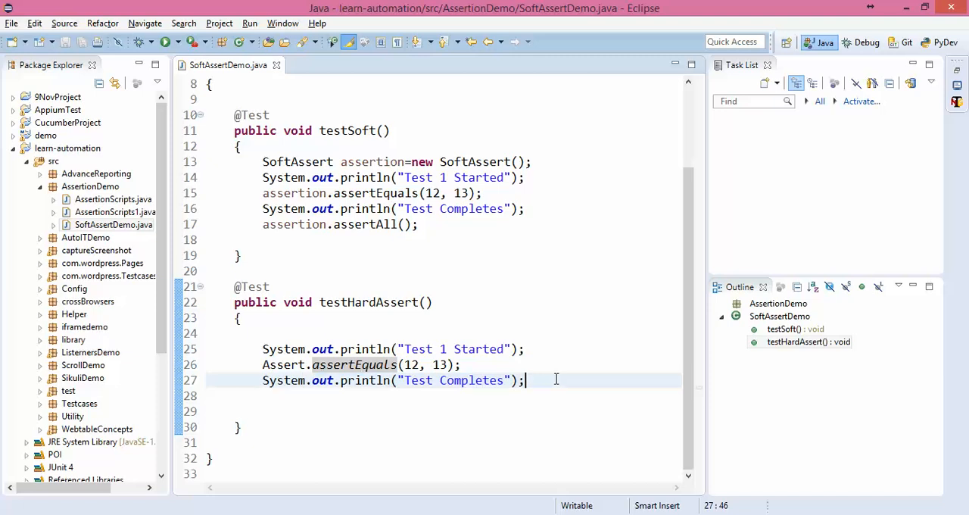
{"action": "mouse_move", "coordinate": [439, 194]}
{"action": "type", "text": "1 "}
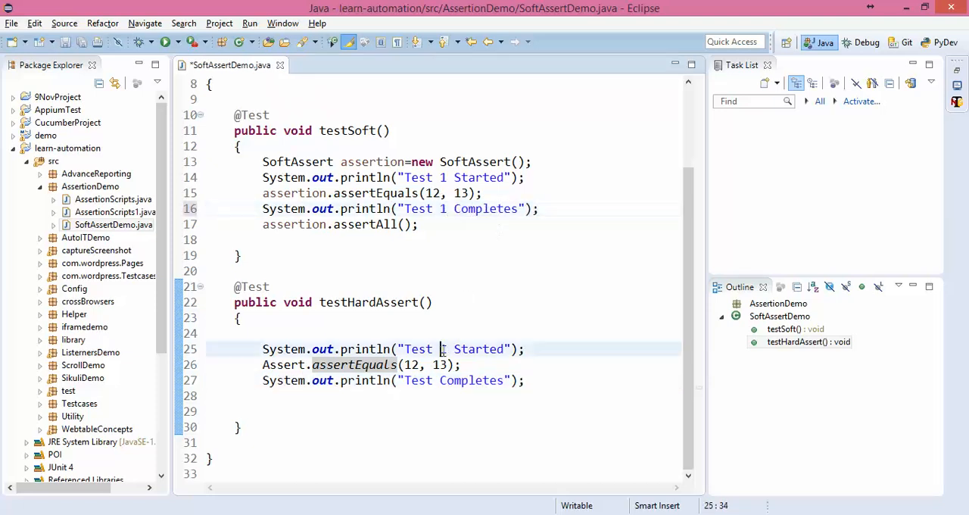
{"action": "type", "text": "2"}
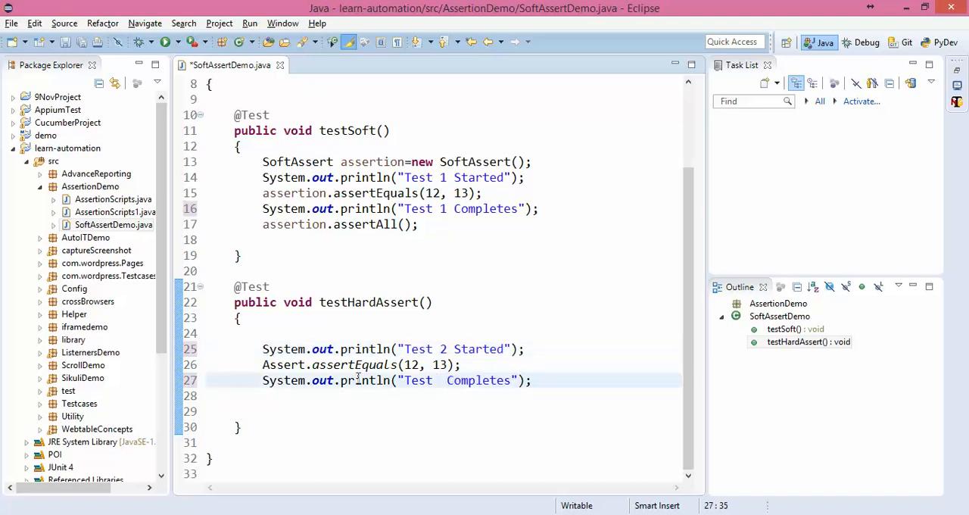
{"action": "type", "text": "2"}
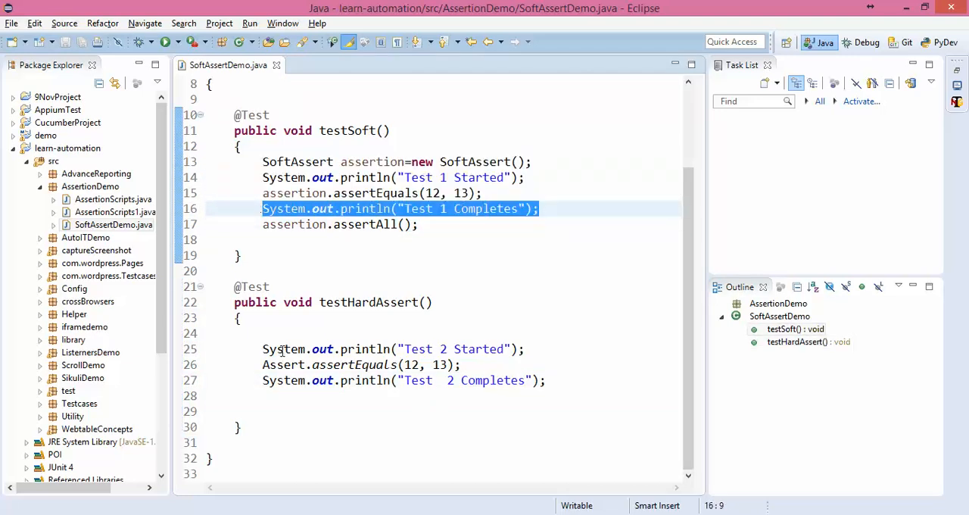
{"action": "left_click", "coordinate": [518, 380]}
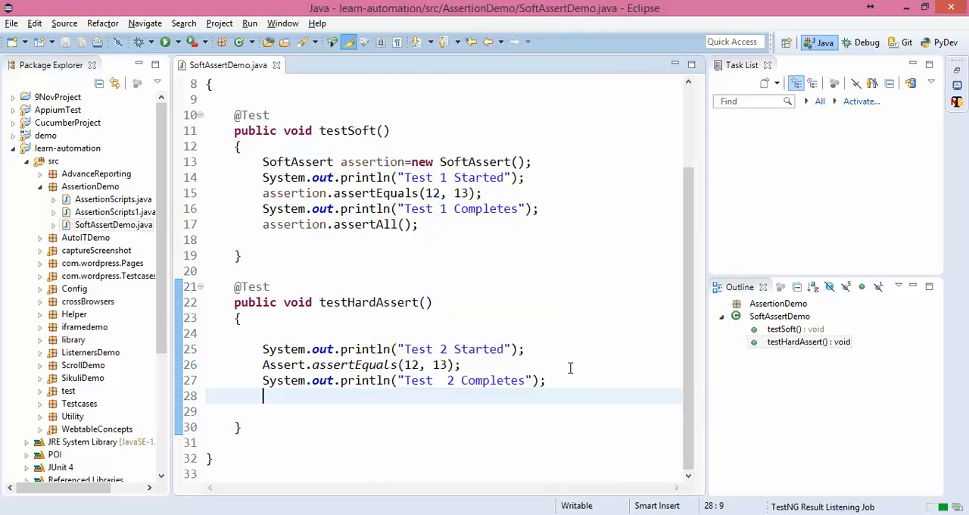
{"action": "left_click", "coordinate": [194, 42]}
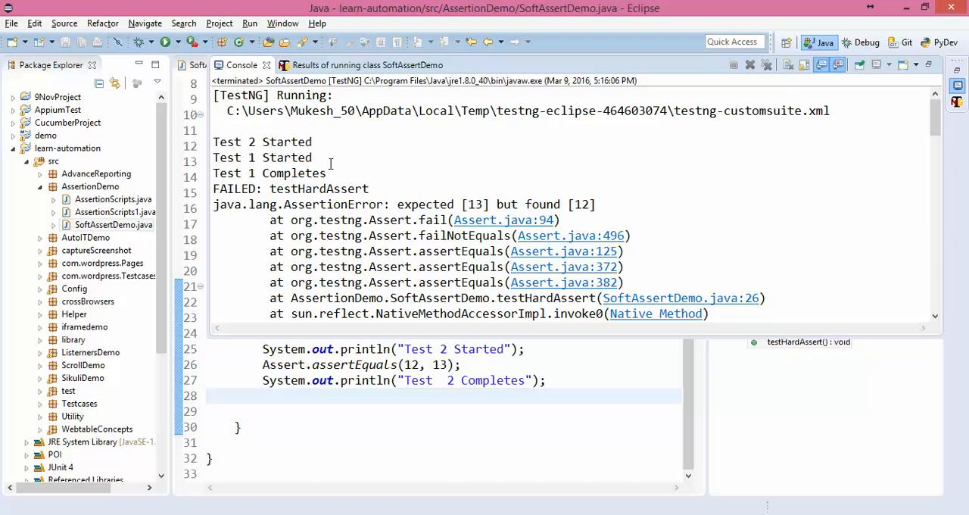
{"action": "left_click", "coordinate": [352, 63]}
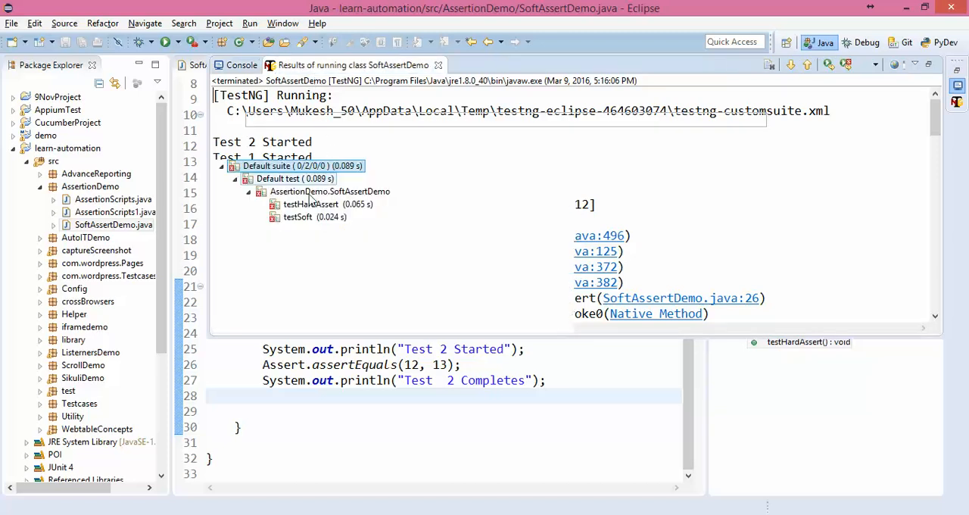
{"action": "left_click", "coordinate": [297, 218]}
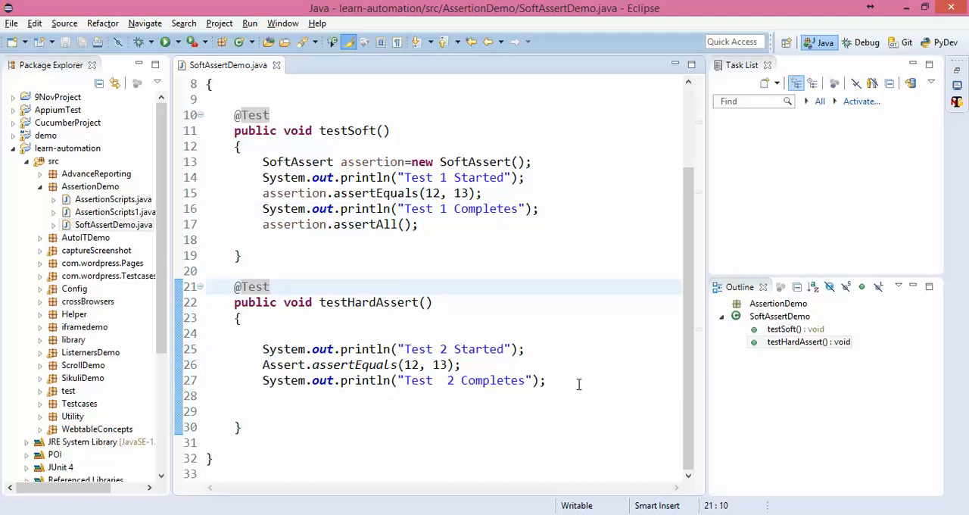
{"action": "double_click", "coordinate": [472, 380]}
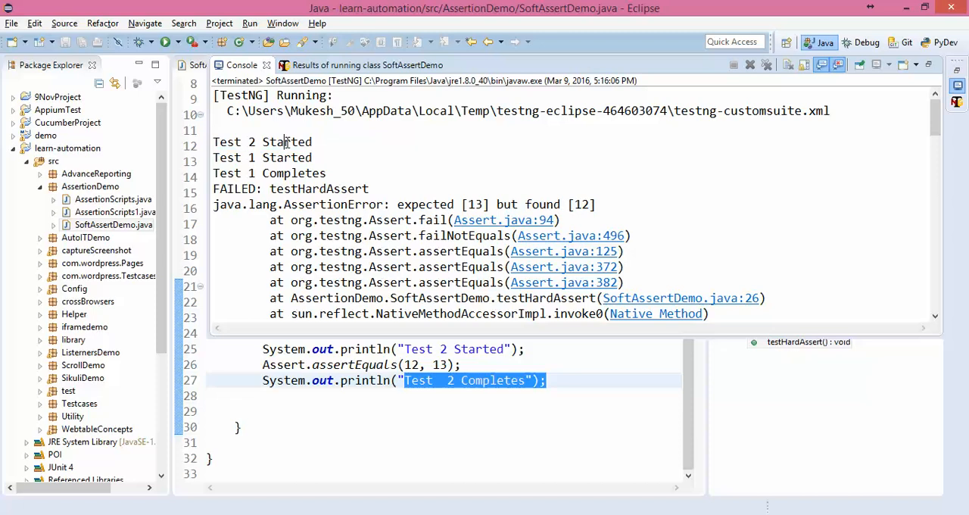
{"action": "double_click", "coordinate": [262, 142]}
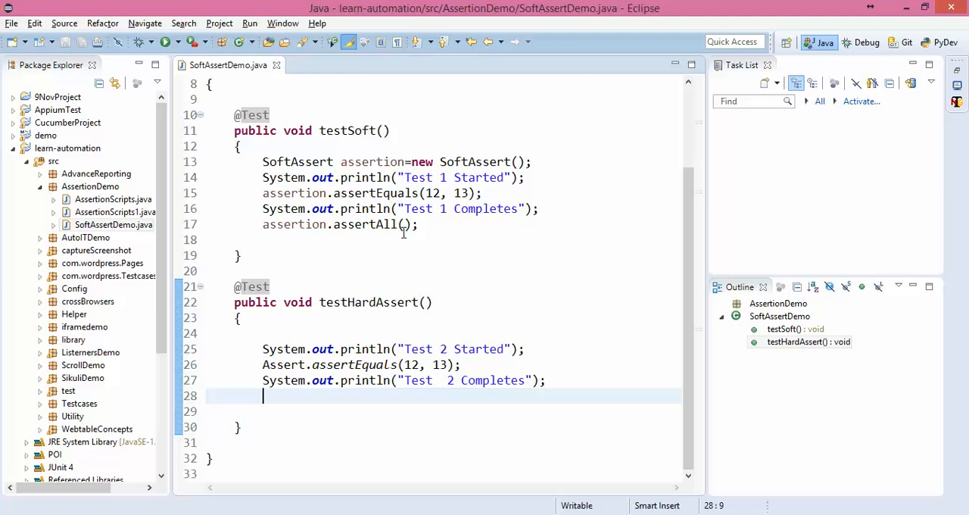
{"action": "mouse_move", "coordinate": [521, 206]}
{"action": "type", "text": ",\"Count does"}
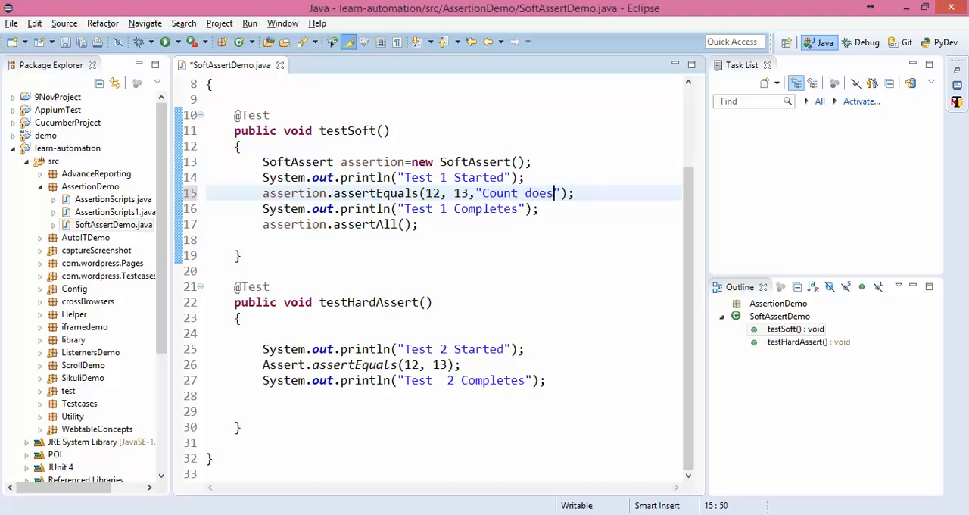
Add the failure message "Count doesnt match" to testSoft's assertEquals(12, 13) and save.
{"action": "type", "text": "nt match"}
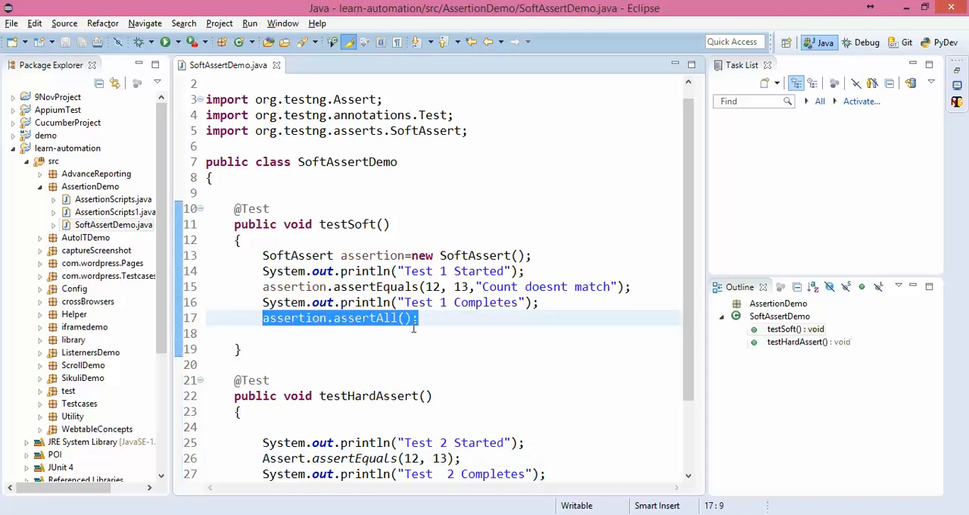
{"action": "left_click", "coordinate": [288, 318]}
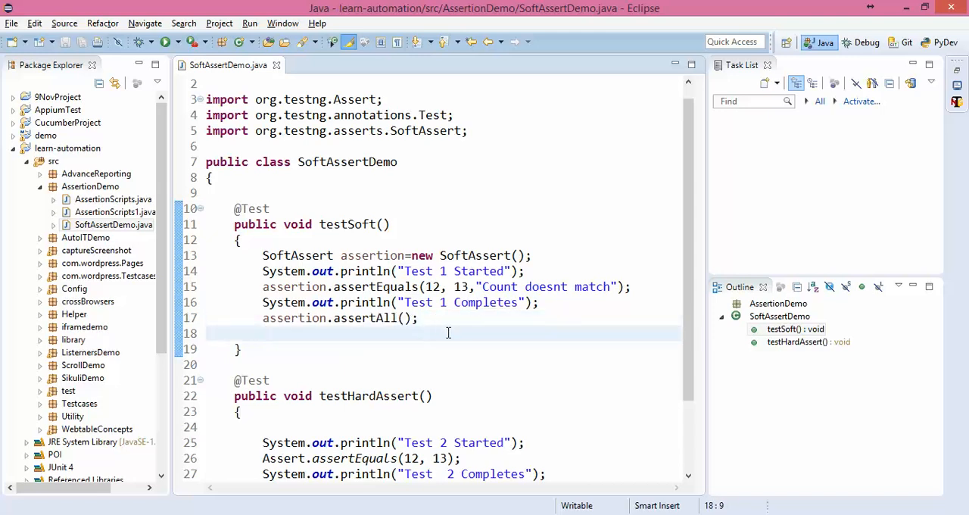
{"action": "scroll", "scroll_direction": "down", "scroll_amount": 3}
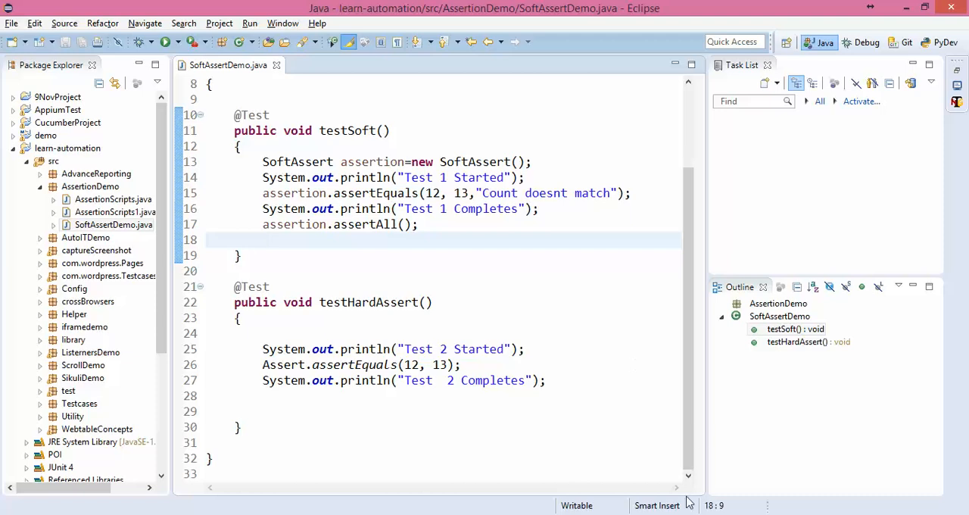